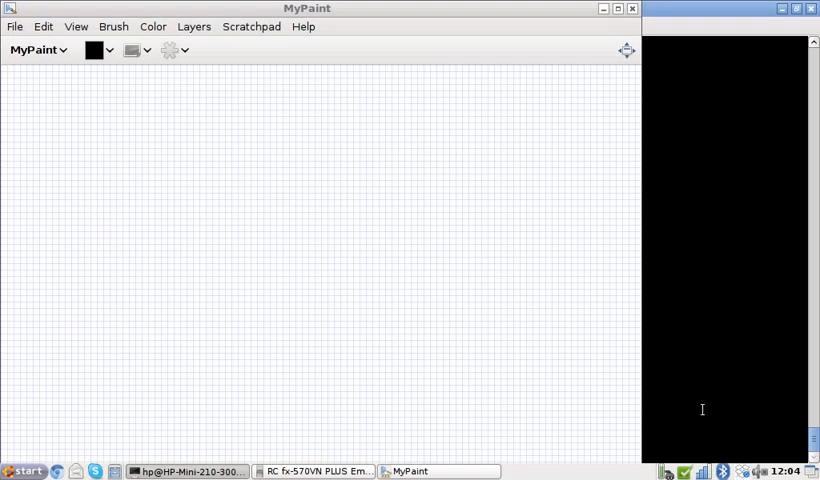
pyautogui.moveTo(427, 213)
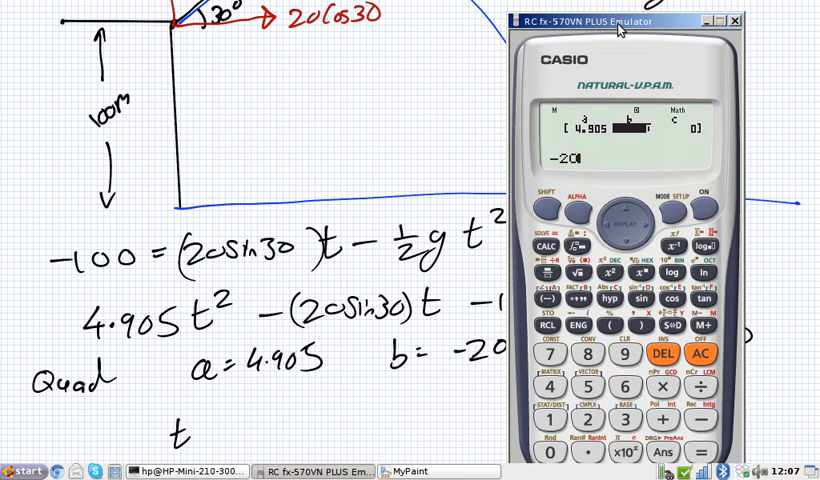
# Step: Read x₁ = 5.648241606 from the emulator and write 't = 5.65 s' on the canvas
pyautogui.click(635, 298)
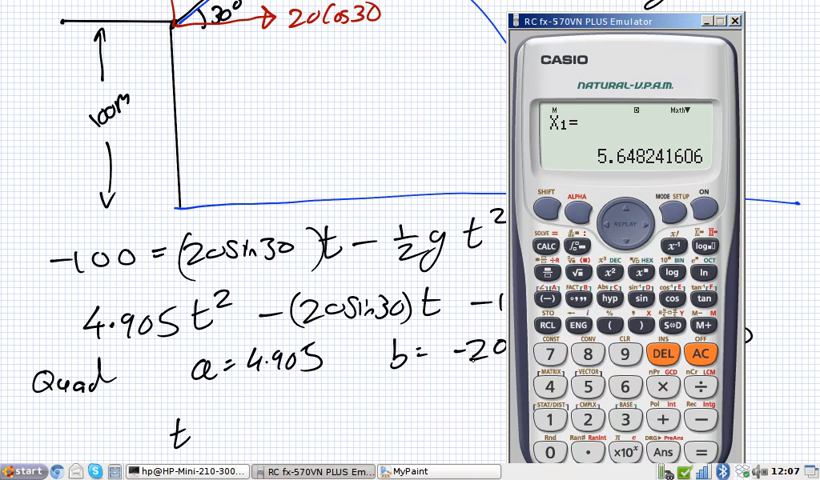
pyautogui.write('= 5.65 s')
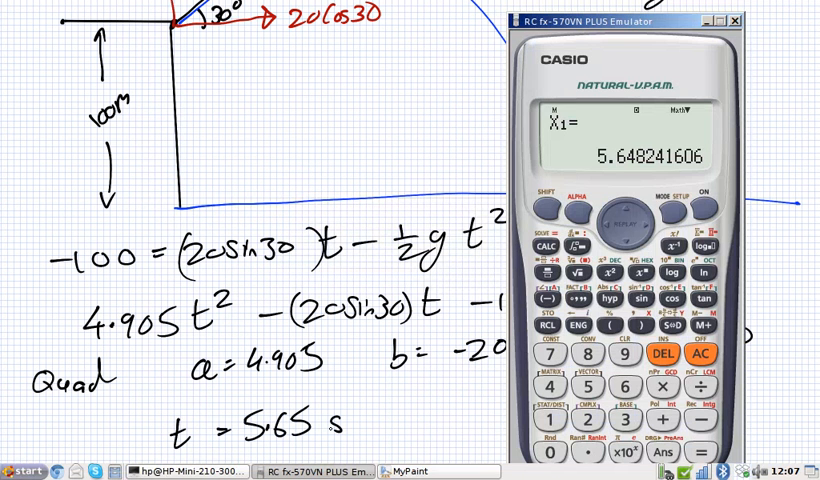